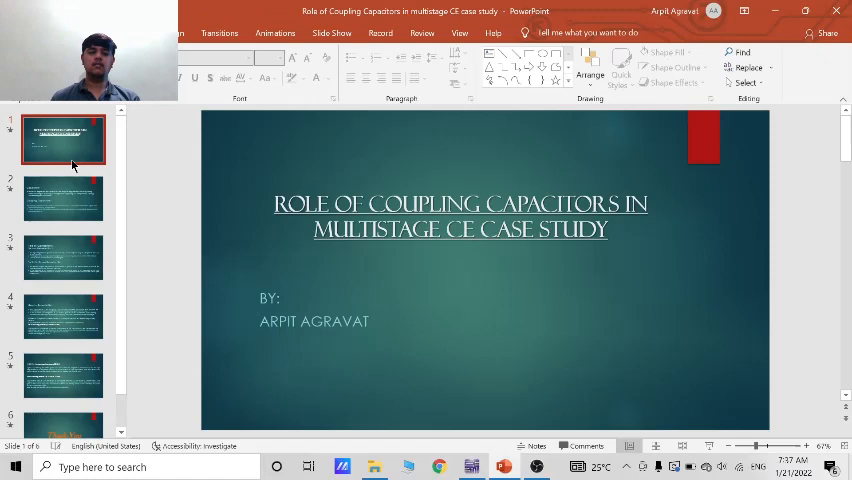
Display slide 2, which explains capacitors and coupling capacitors.
left_click(63, 197)
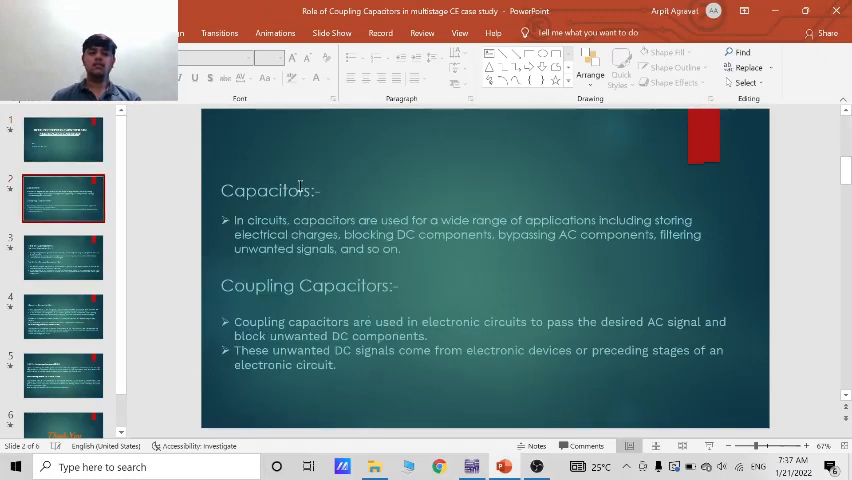
mouse_move(364, 204)
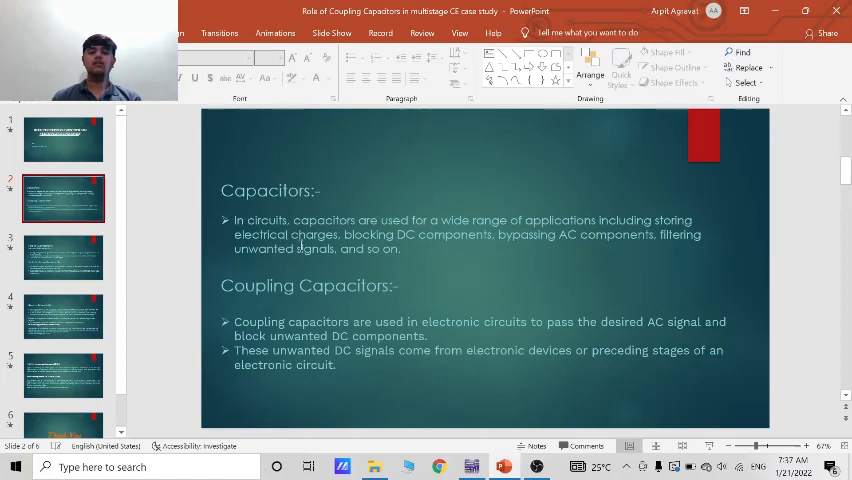
mouse_move(453, 235)
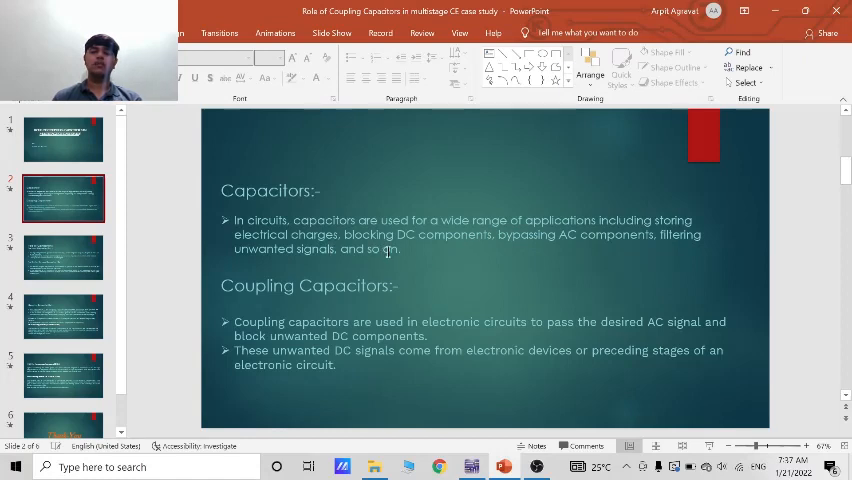
mouse_move(277, 312)
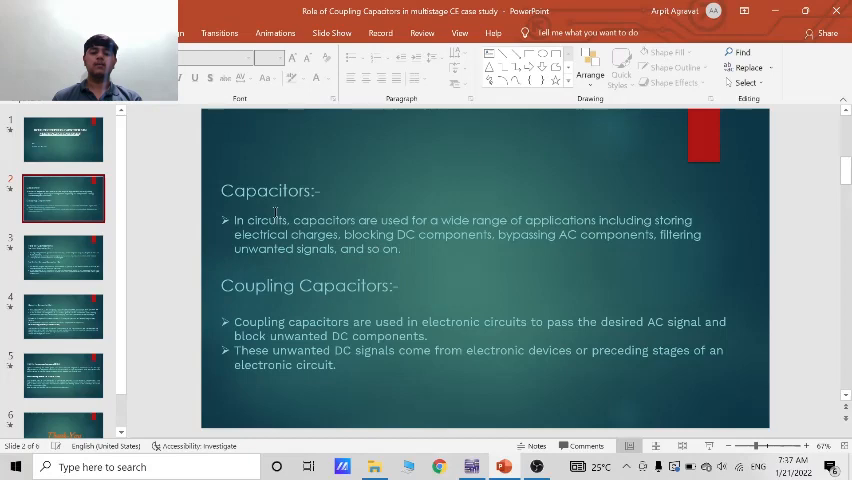
mouse_move(468, 344)
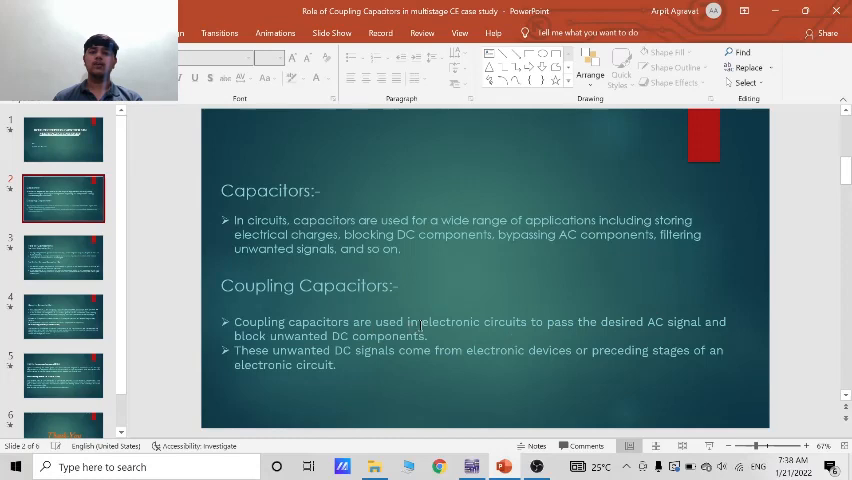
mouse_move(316, 353)
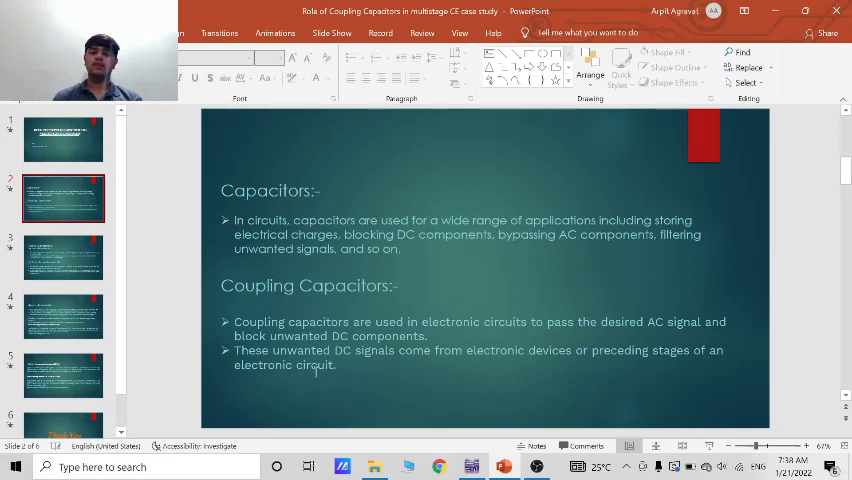
mouse_move(65, 258)
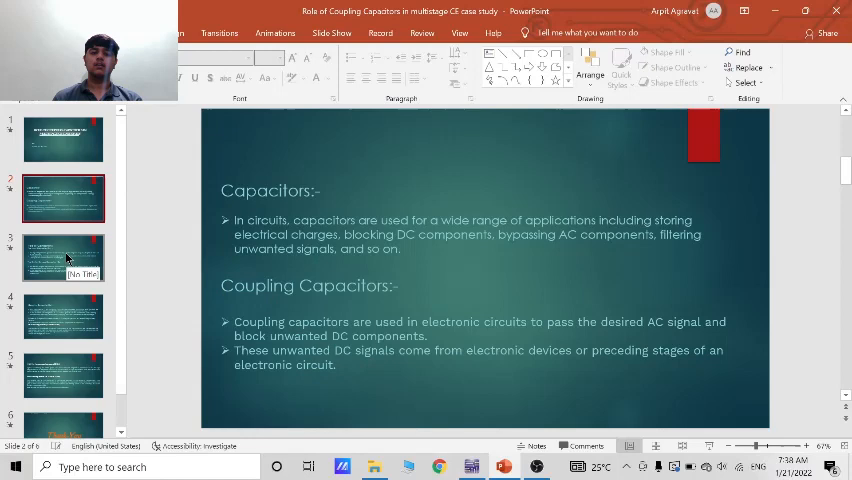
Display slide 3 on the input capacitor and emitter by-pass capacitor roles.
left_click(63, 256)
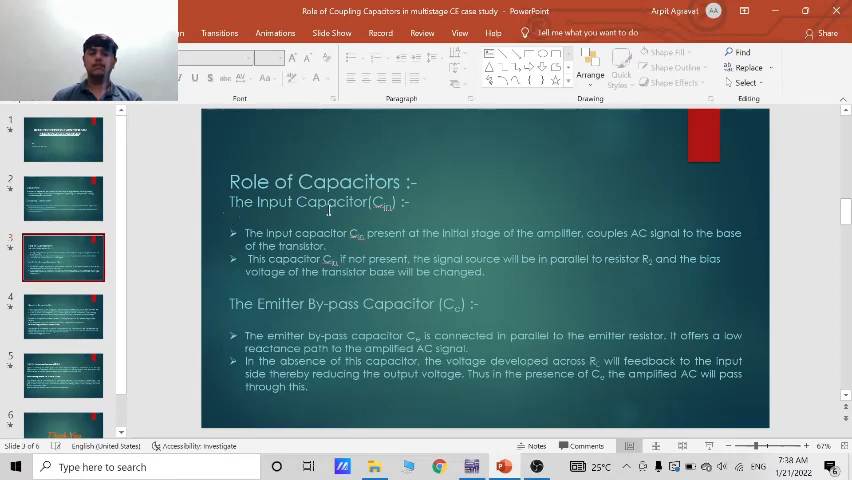
mouse_move(380, 213)
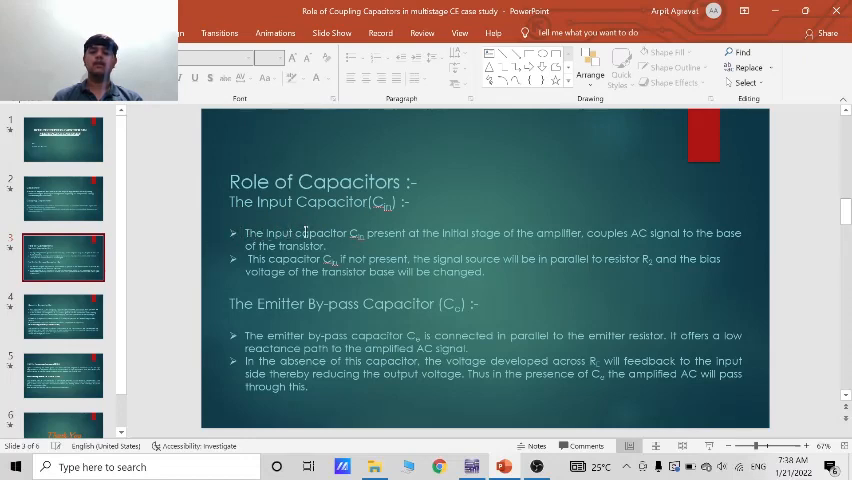
mouse_move(485, 237)
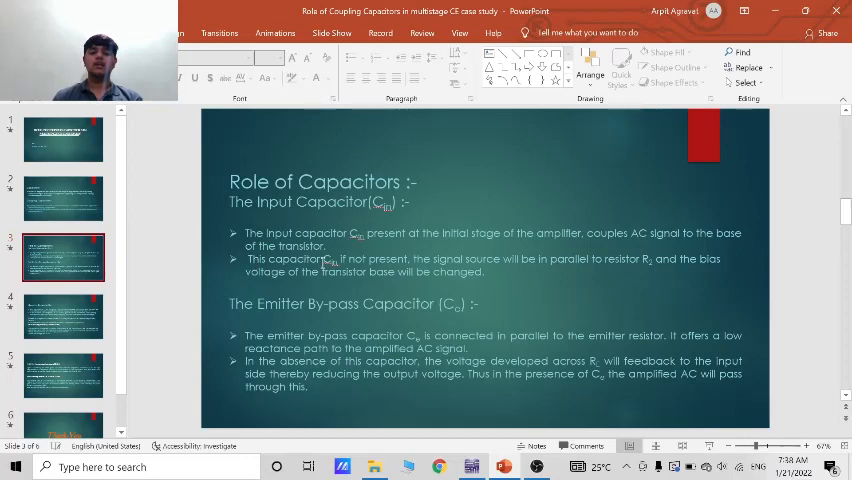
mouse_move(480, 262)
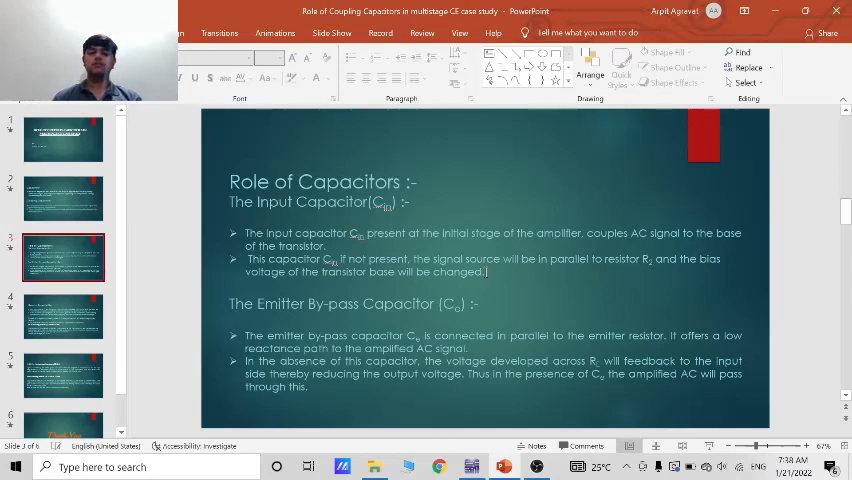
mouse_move(472, 466)
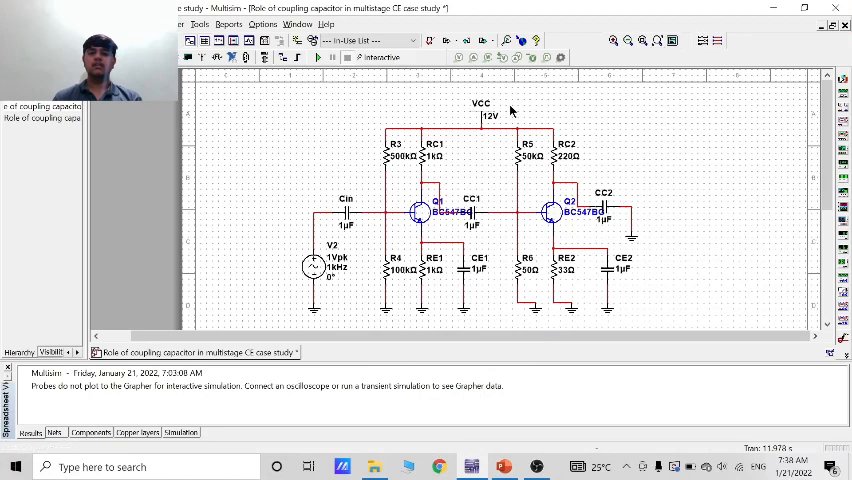
mouse_move(110, 266)
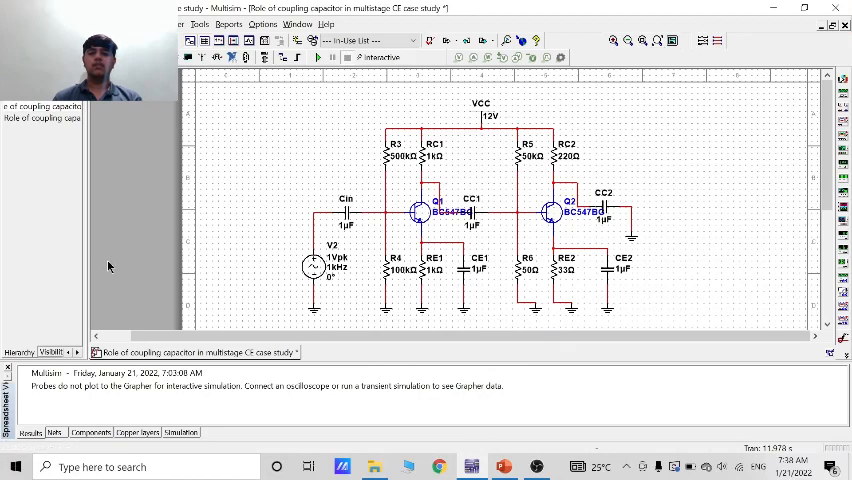
mouse_move(295, 192)
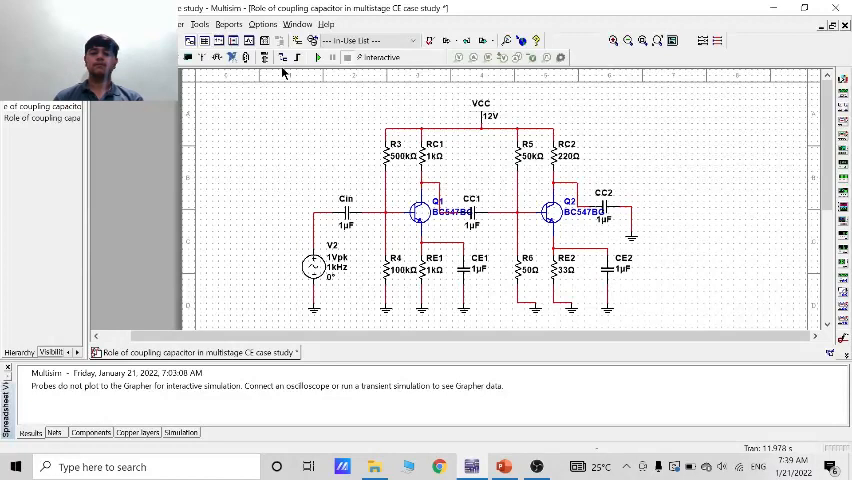
mouse_move(326, 202)
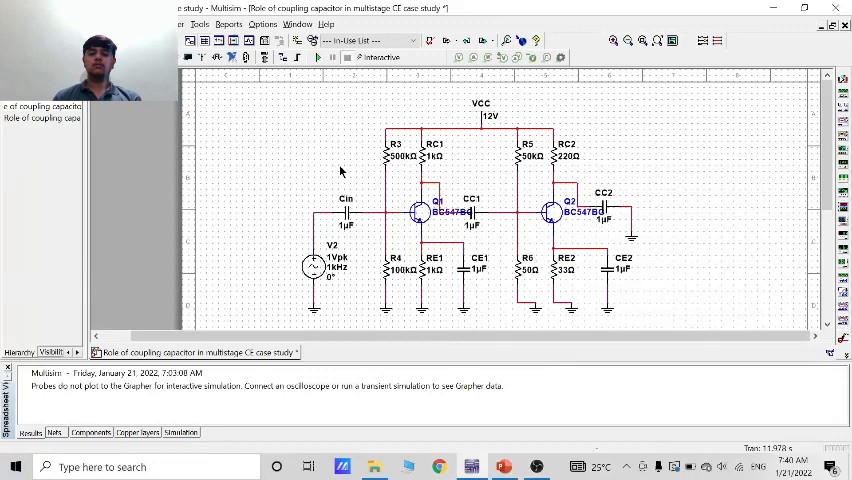
mouse_move(468, 265)
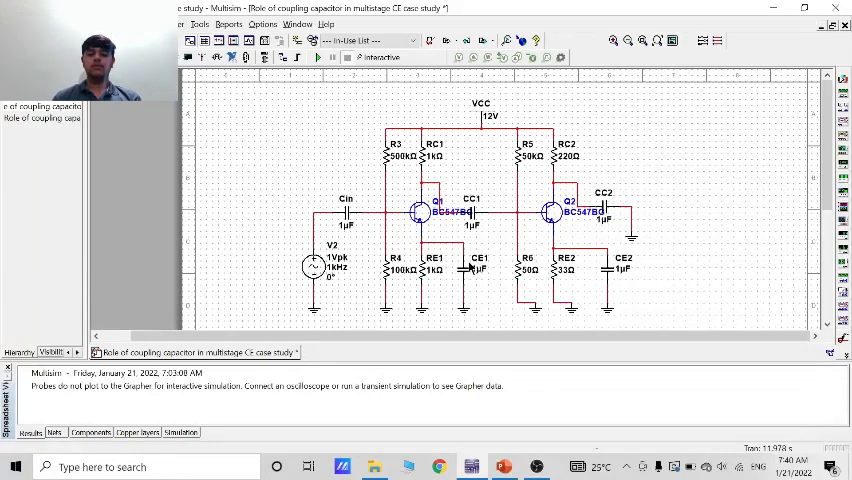
mouse_move(645, 282)
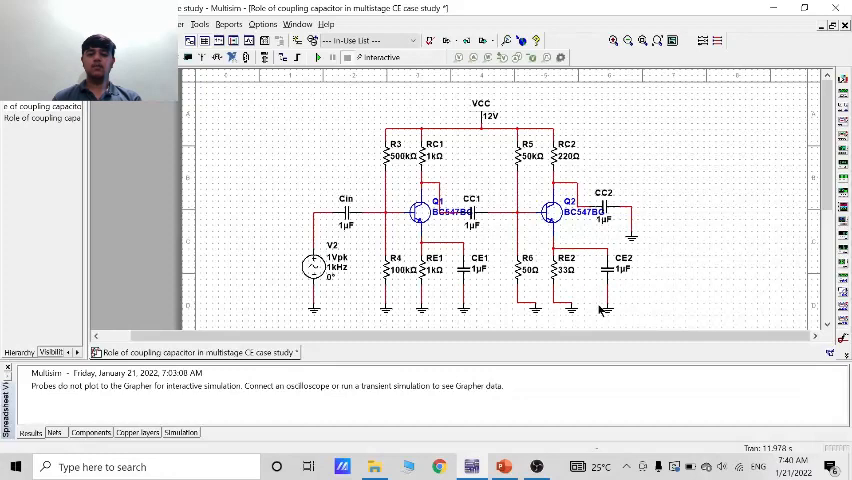
mouse_move(418, 229)
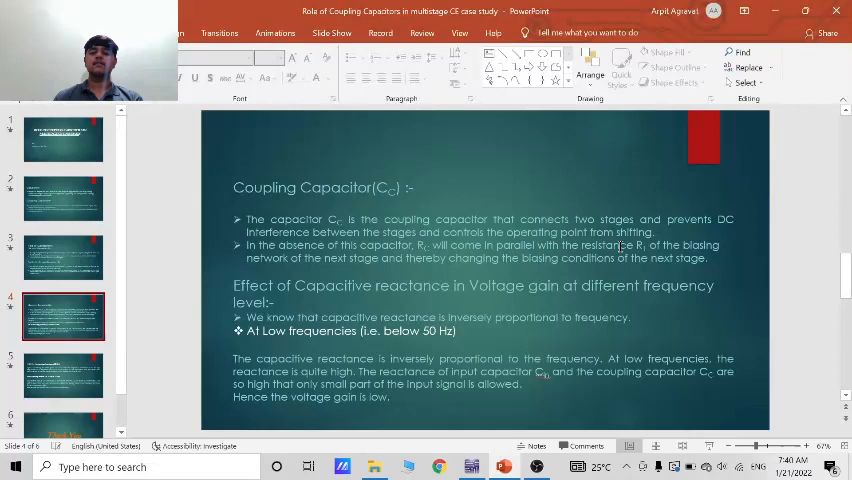
mouse_move(153, 275)
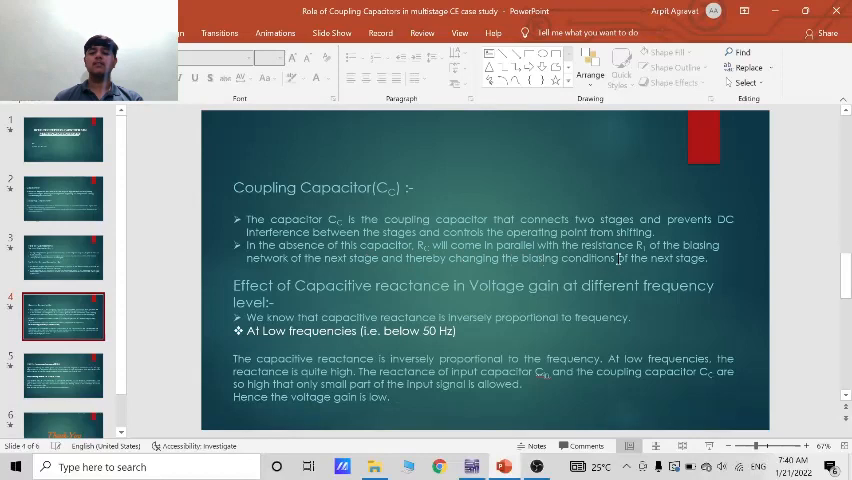
mouse_move(555, 439)
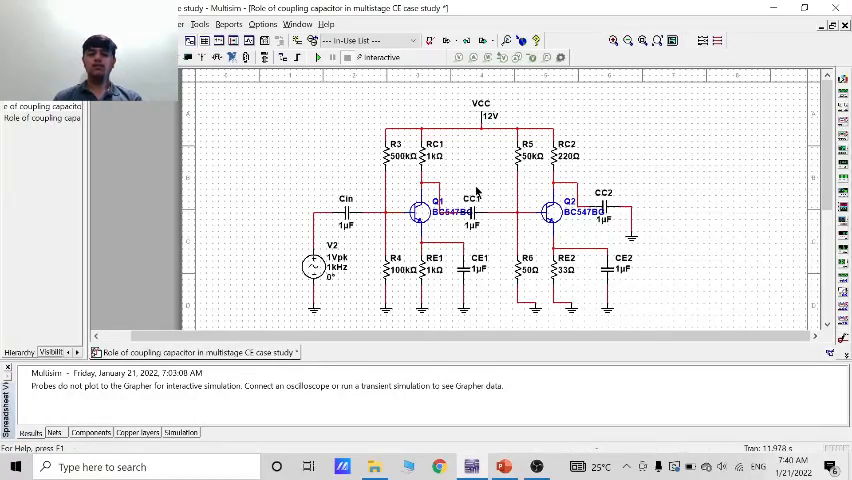
mouse_move(450, 216)
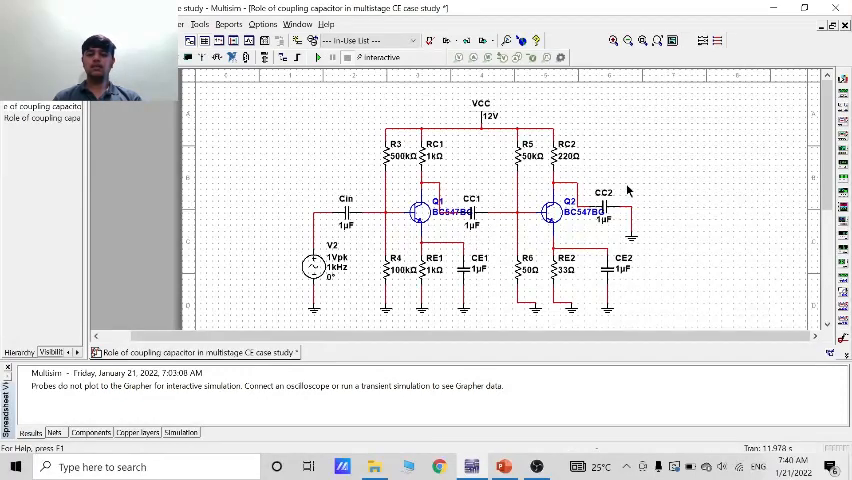
mouse_move(617, 175)
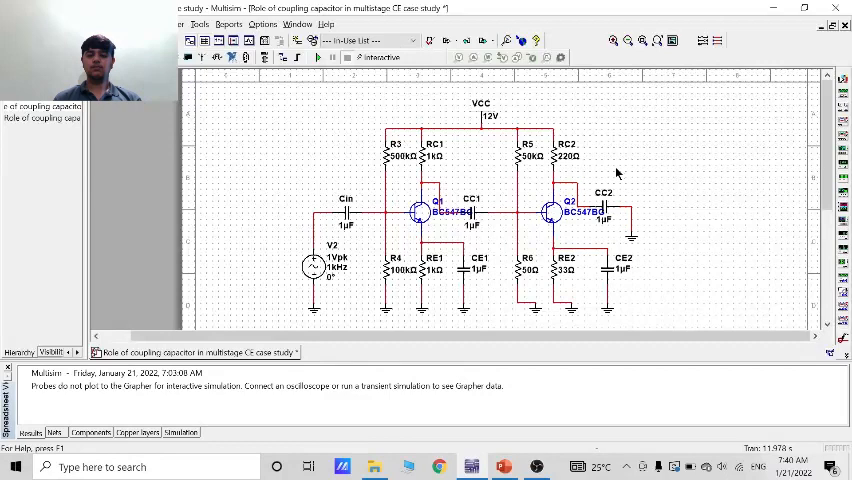
mouse_move(577, 218)
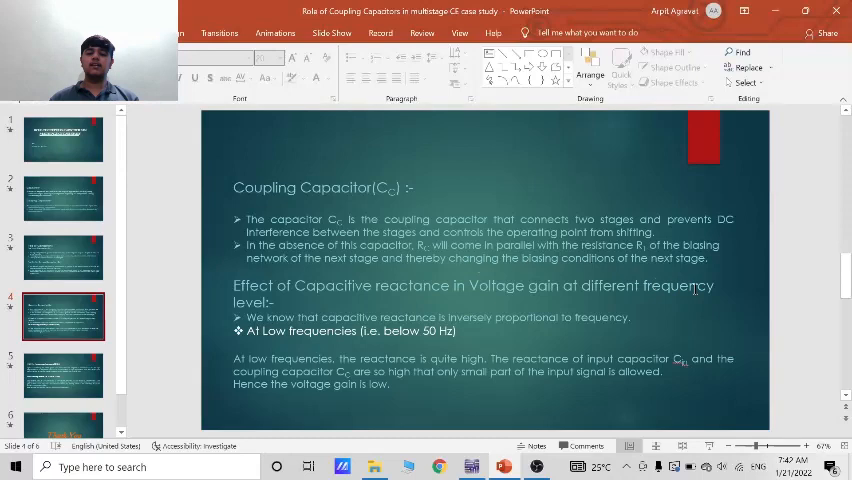
mouse_move(172, 325)
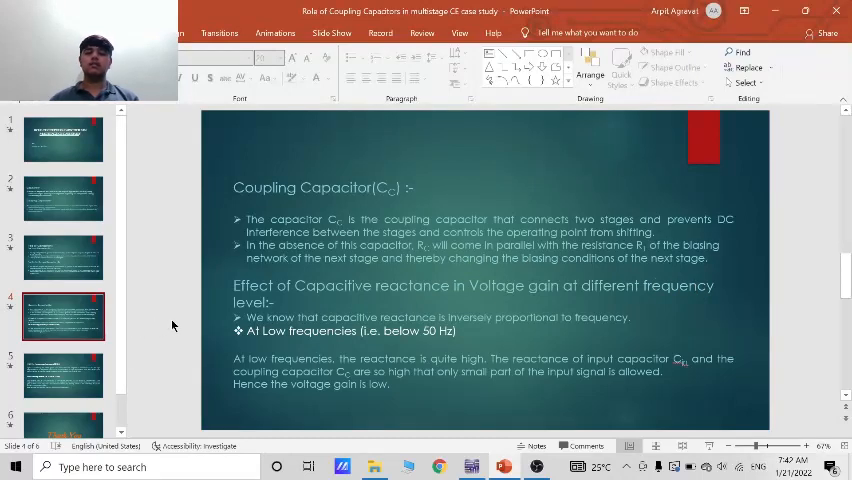
mouse_move(212, 318)
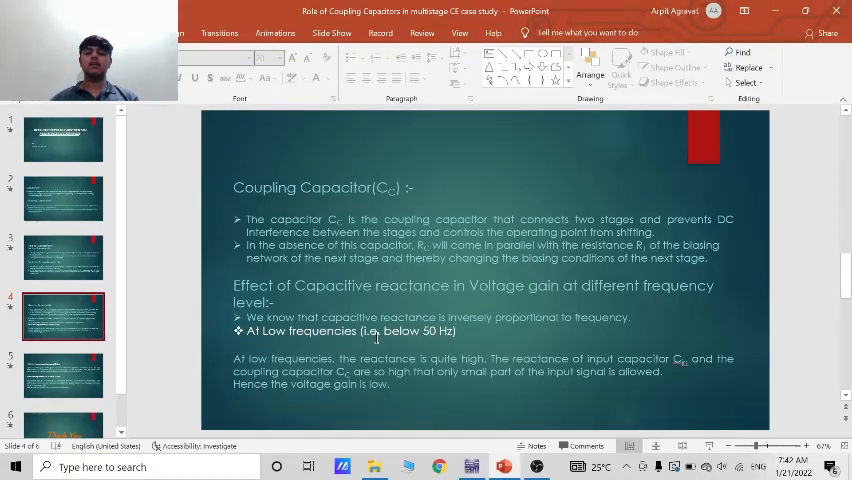
mouse_move(463, 342)
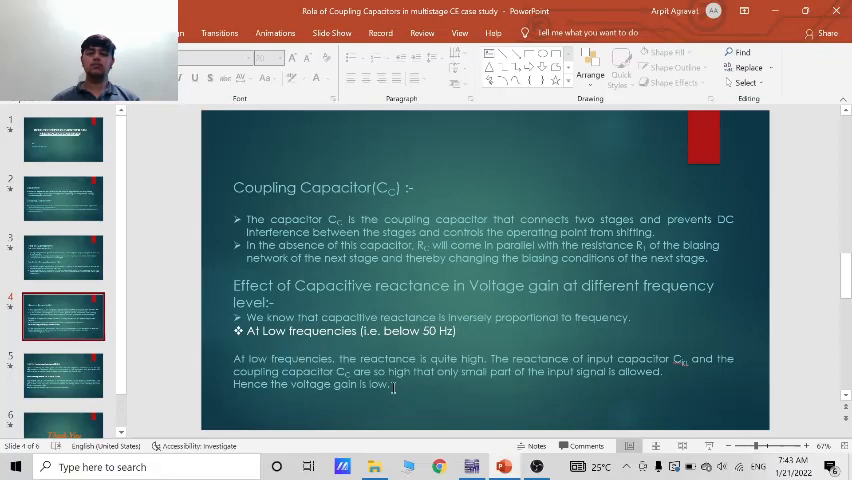
Display slide 5 on reduced gain above 20 kHz and constant mid-band gain.
left_click(63, 375)
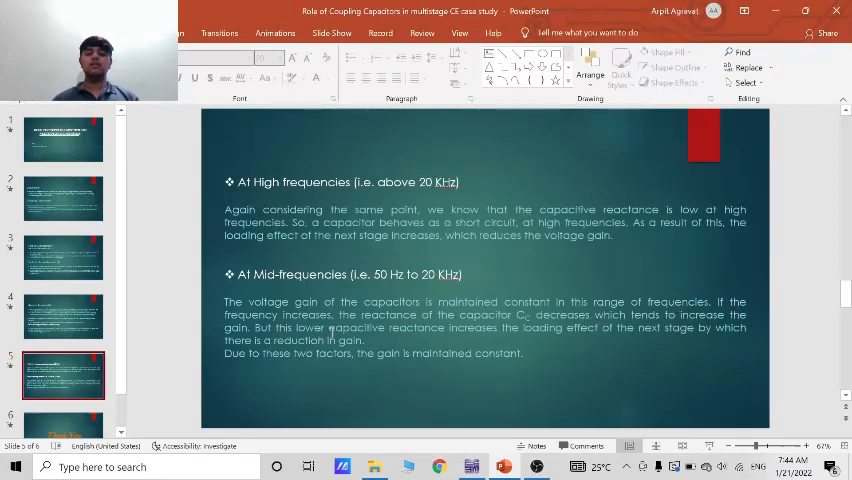
mouse_move(548, 332)
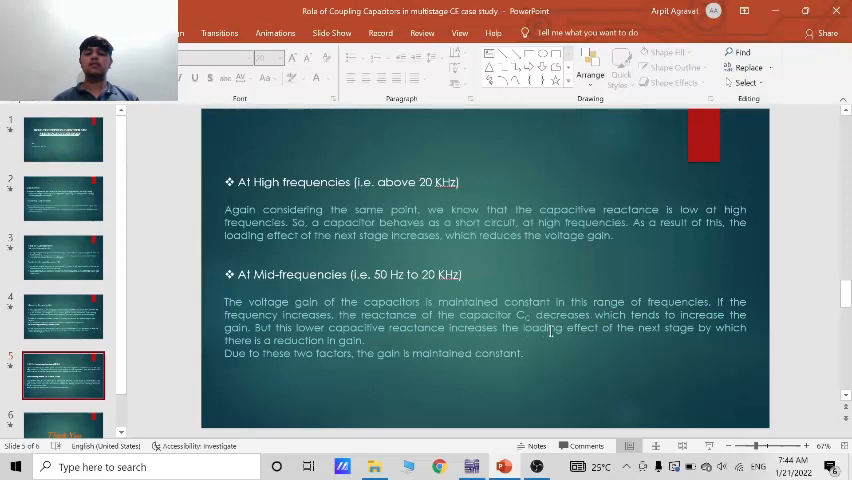
mouse_move(765, 341)
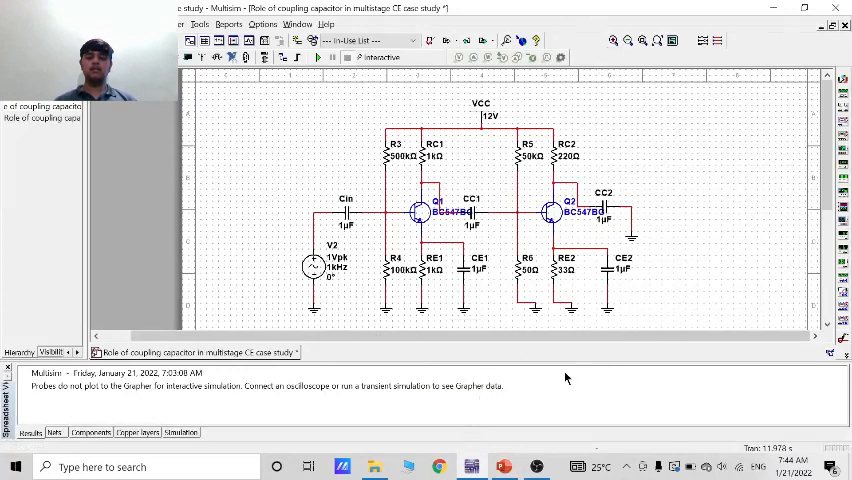
mouse_move(570, 298)
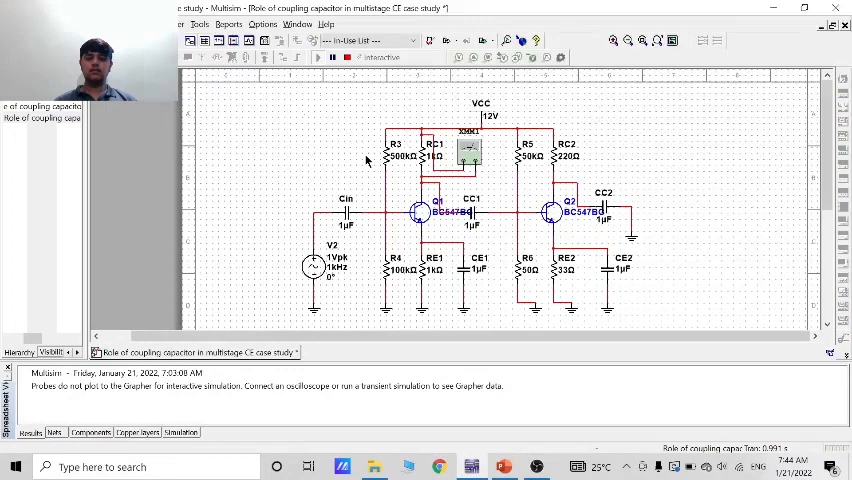
Read about 1.1 V on the multimeter, stop the simulation, and set RC1 to 1000 kΩ.
double_click(468, 150)
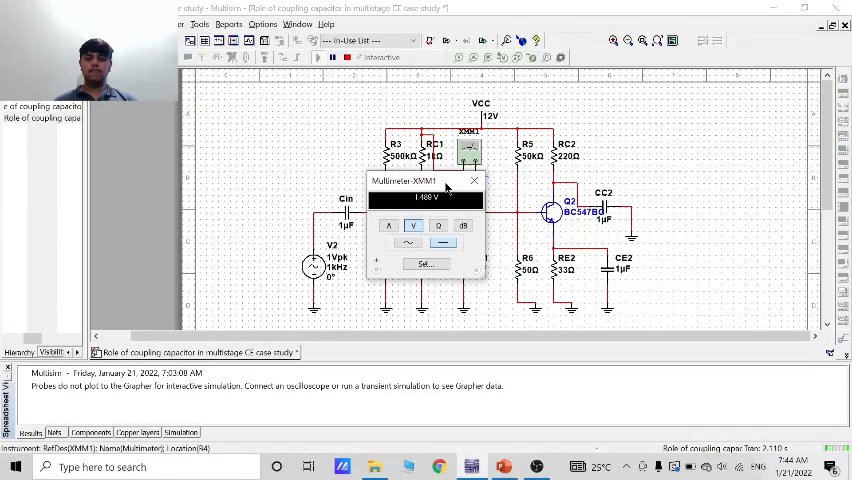
left_click_drag(425, 180, 265, 145)
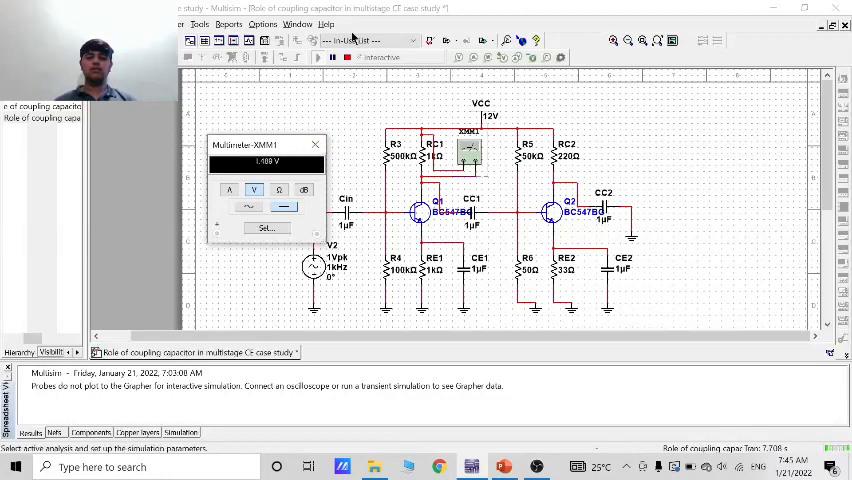
left_click(316, 145)
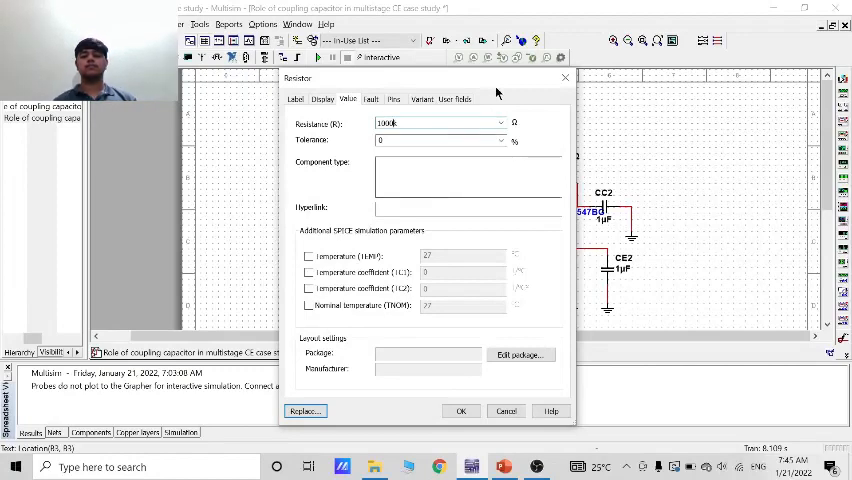
left_click(461, 411)
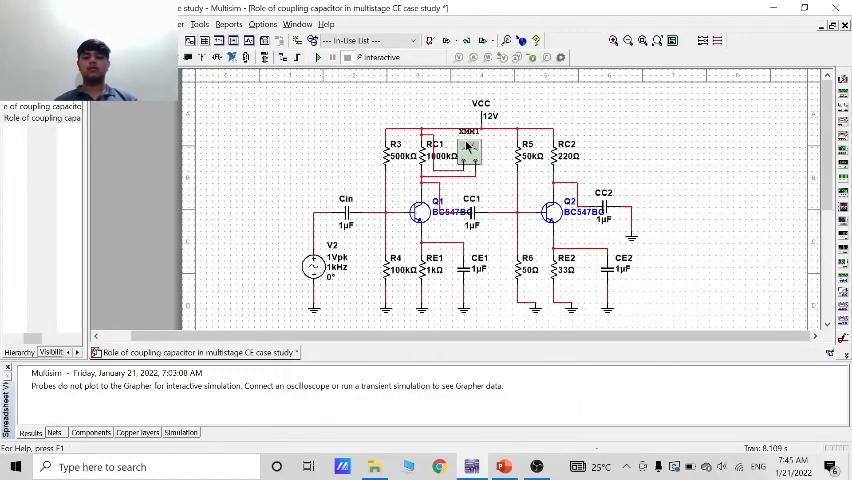
left_click(318, 57)
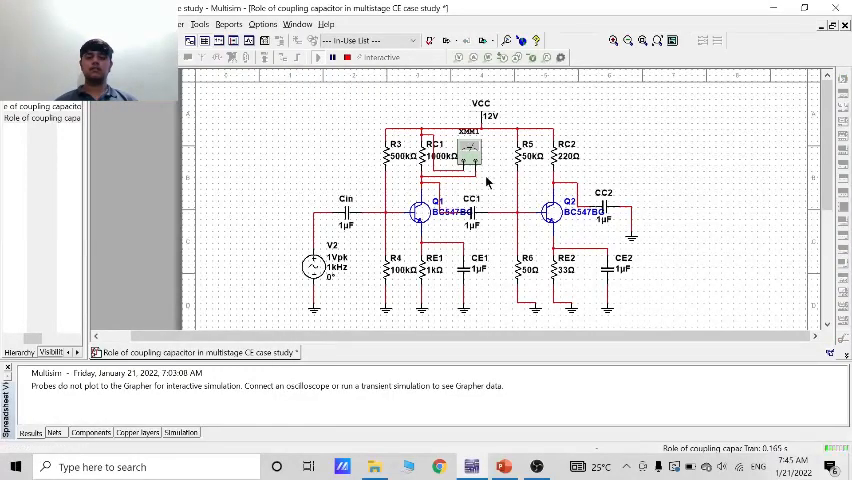
double_click(468, 150)
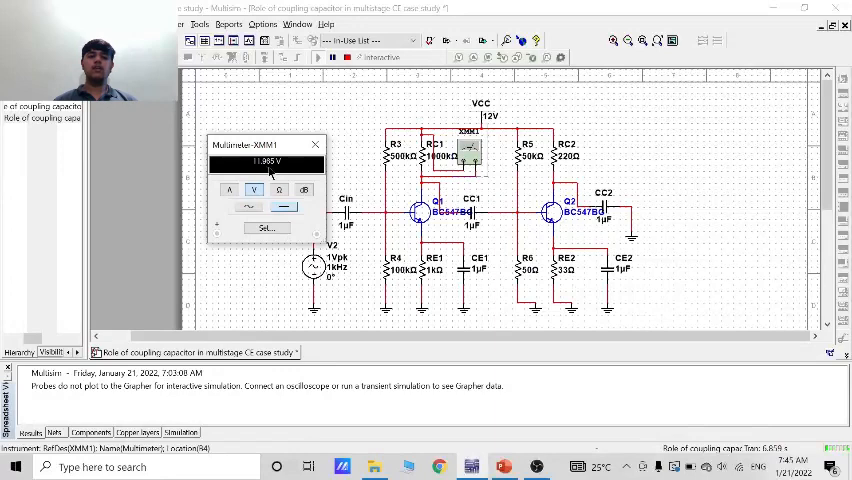
mouse_move(350, 150)
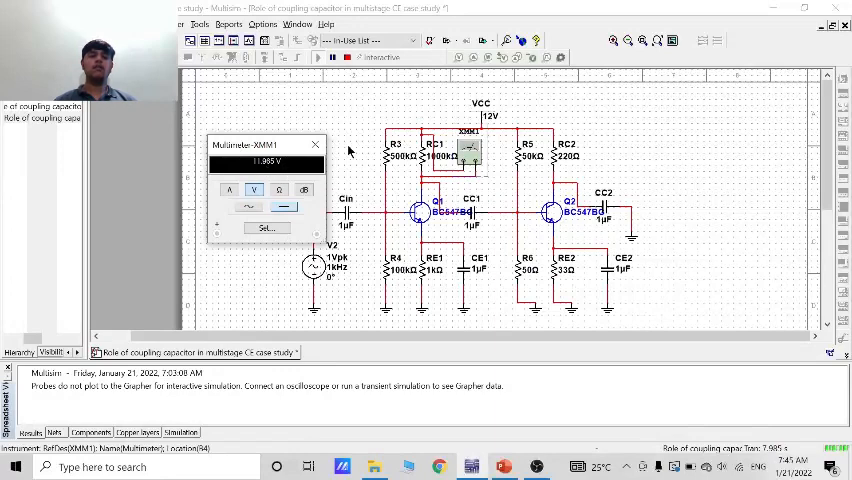
left_click(316, 144)
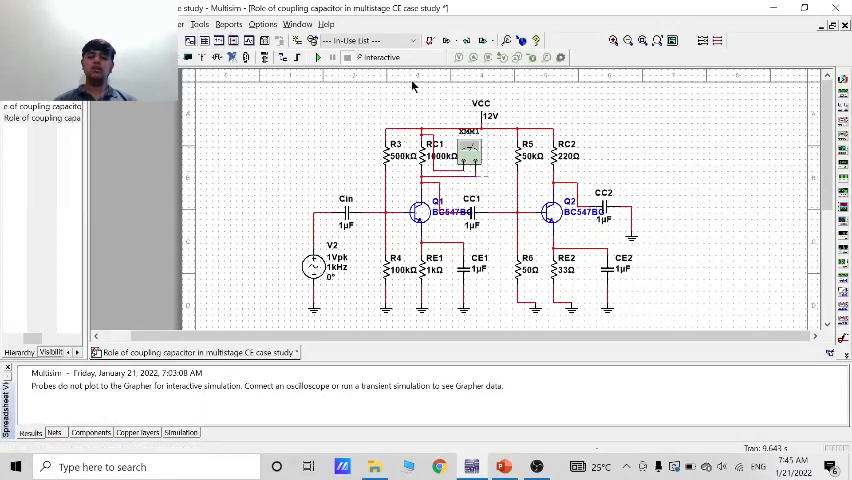
mouse_move(430, 133)
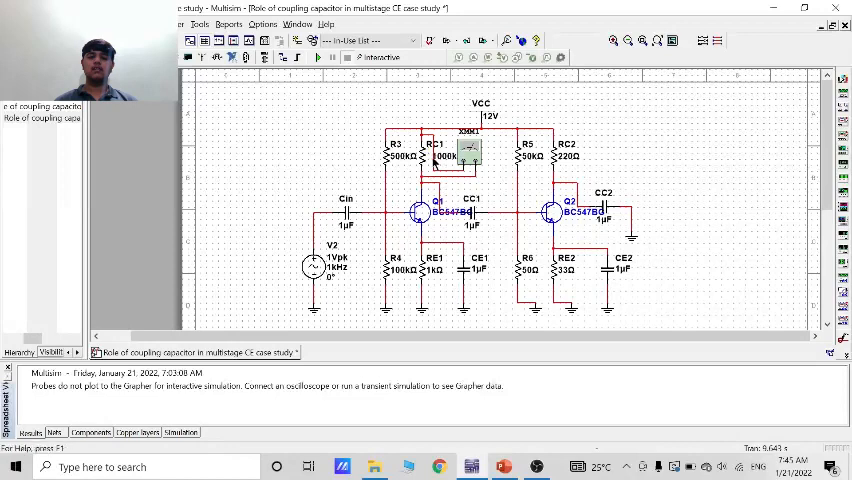
Restore RC1 to 1 kΩ and rerun the simulation measuring current, reading about 1.5 mA.
double_click(433, 155)
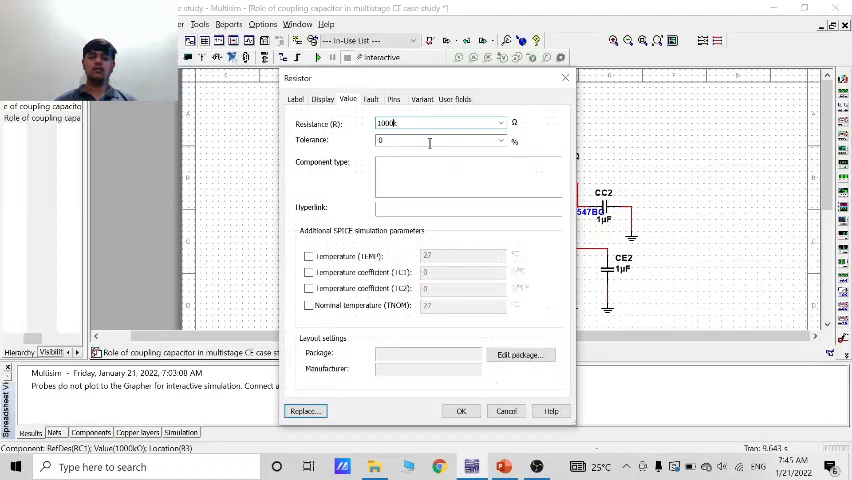
type("1k")
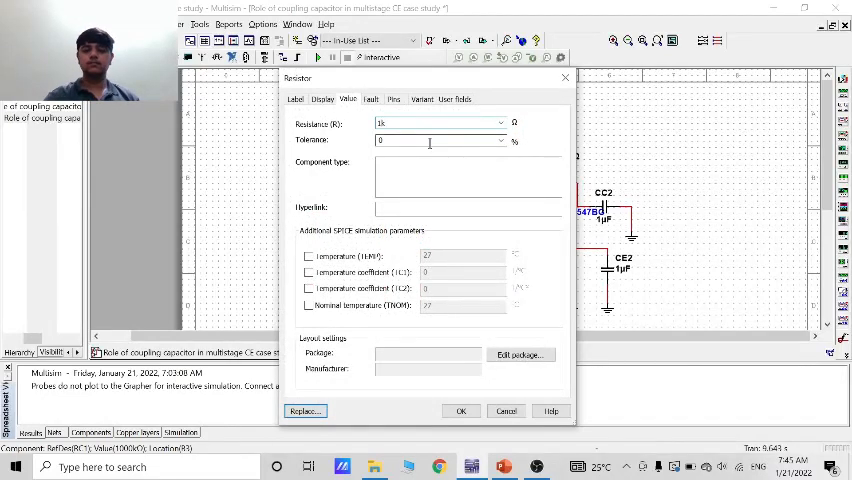
left_click(461, 411)
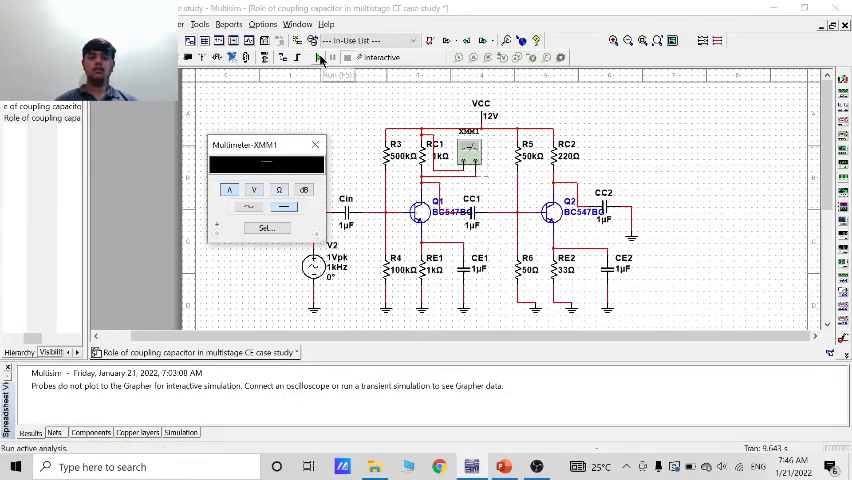
left_click(318, 57)
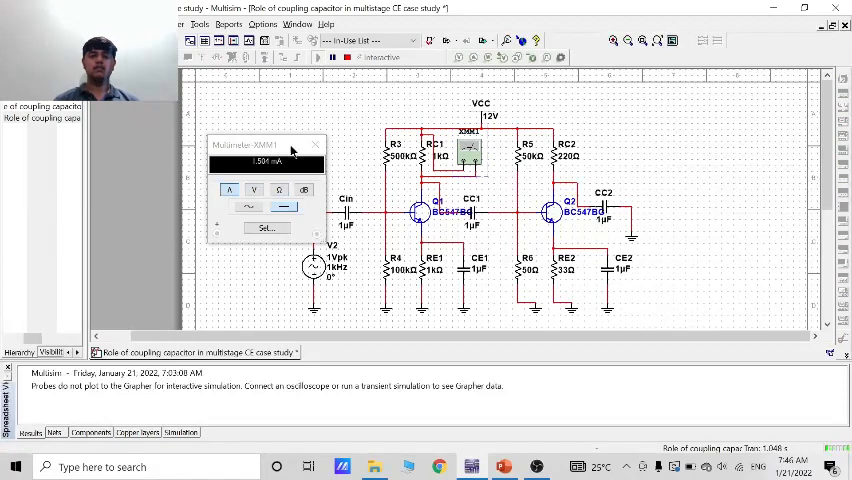
mouse_move(266, 182)
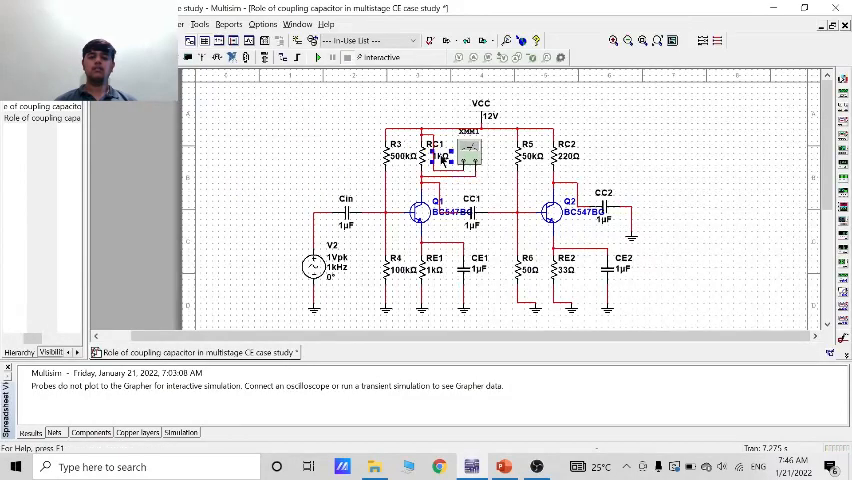
Change RC1's resistance to 1000 kΩ.
double_click(432, 156)
type("1000k")
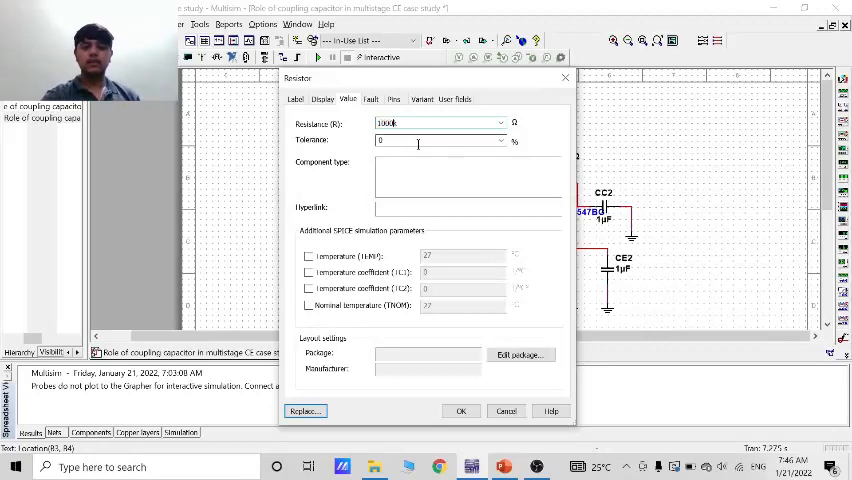
left_click(461, 411)
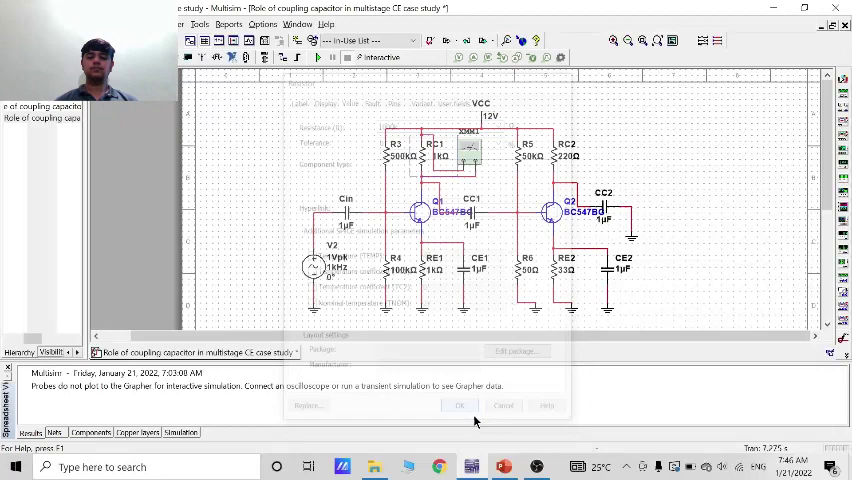
left_click(459, 405)
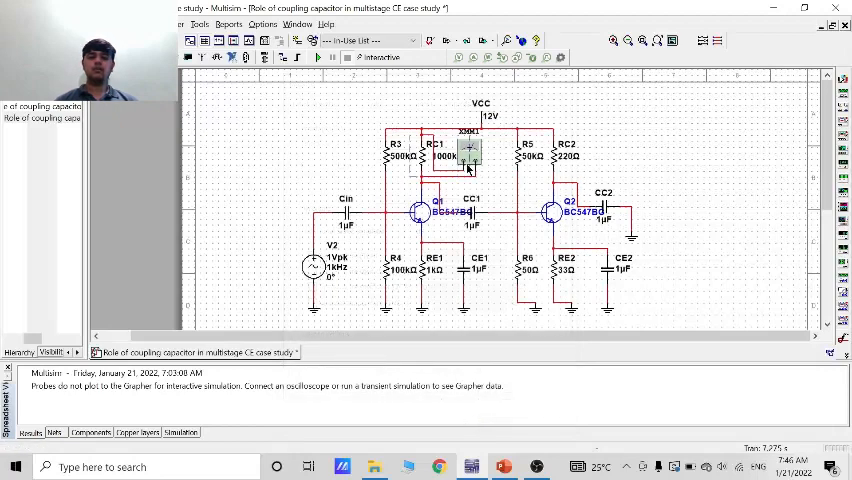
Rerun the simulation, read about 1.5 mA on XMM1, then stop it.
double_click(467, 155)
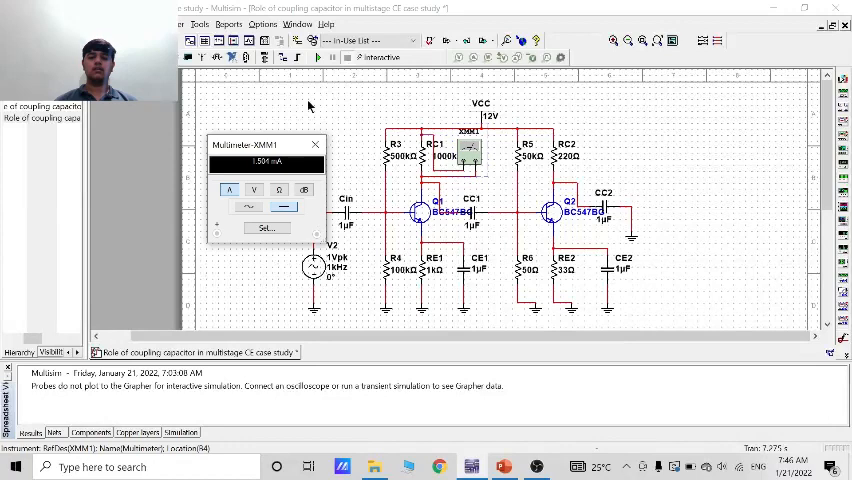
left_click(331, 56)
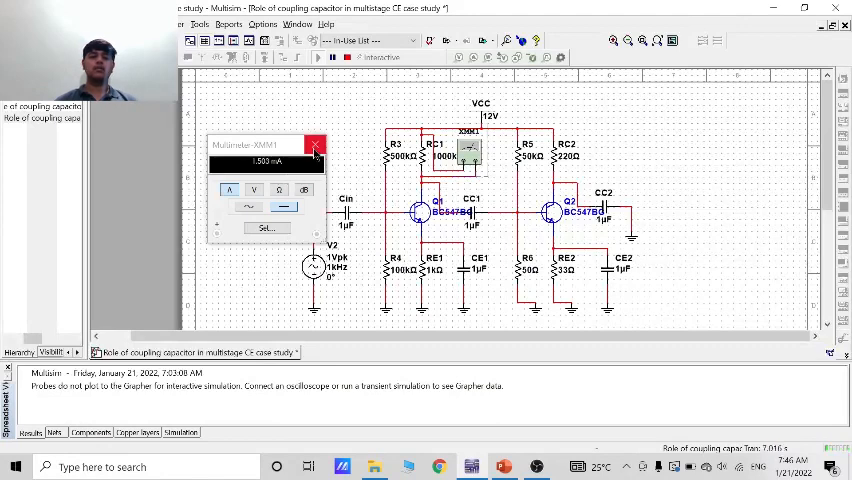
left_click(316, 145)
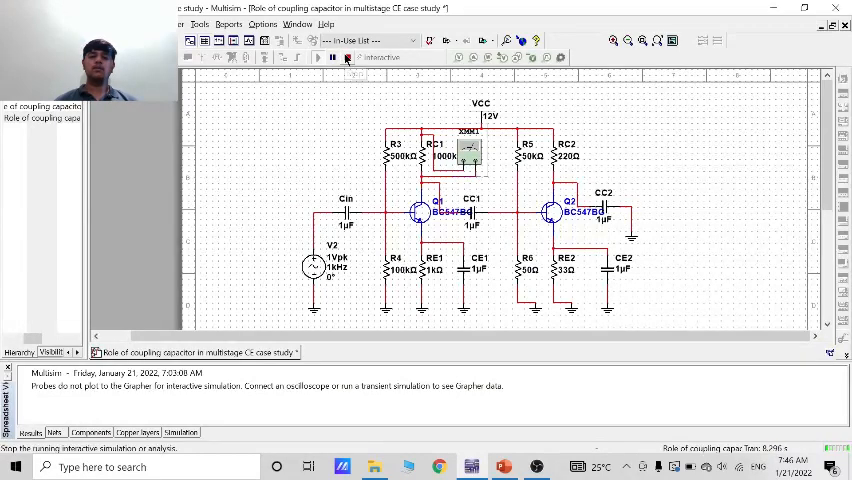
left_click(332, 57)
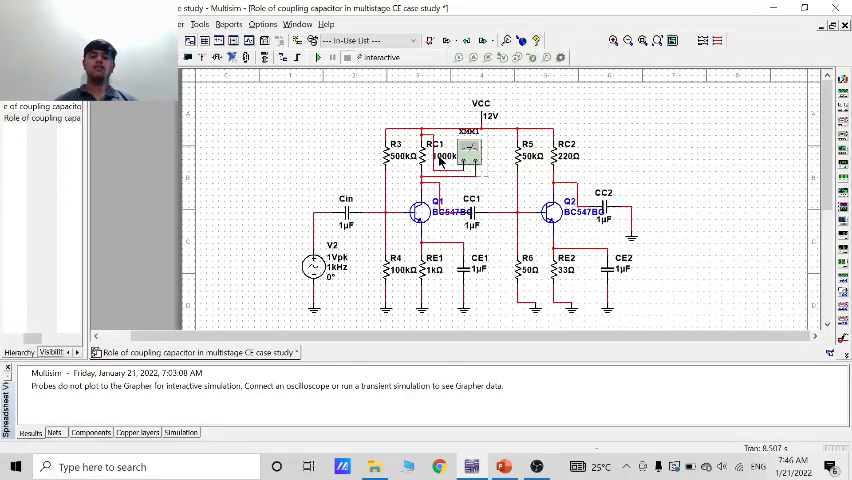
mouse_move(578, 235)
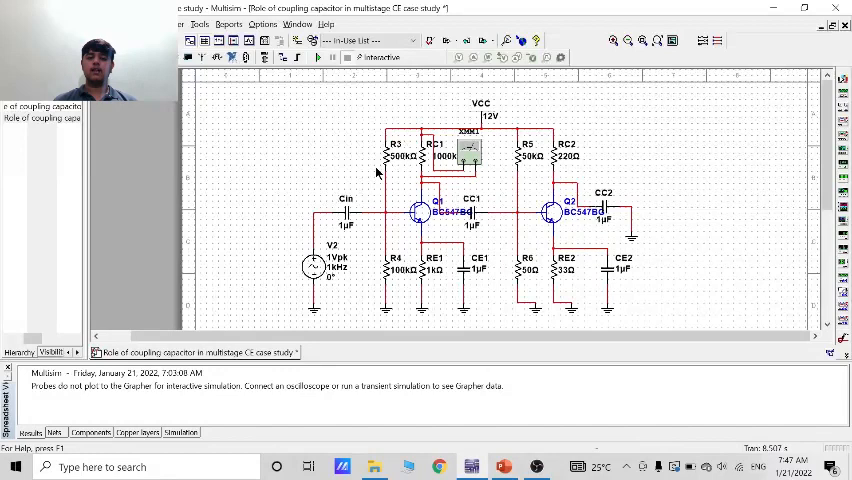
mouse_move(384, 165)
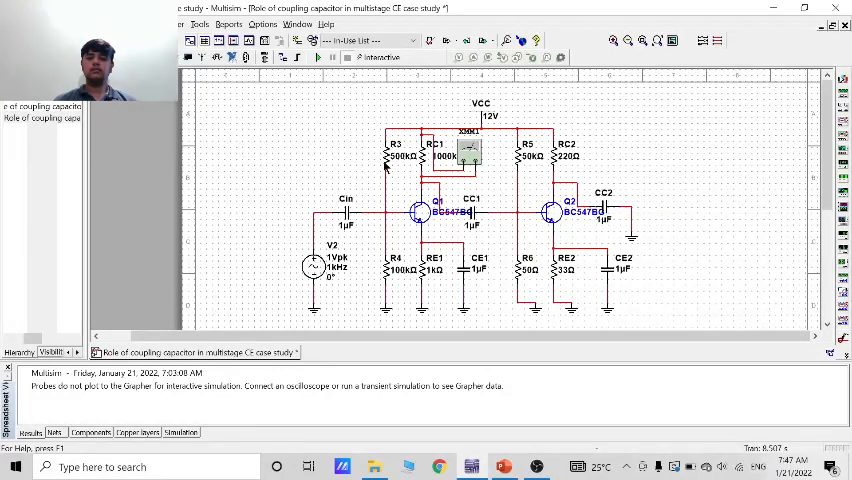
mouse_move(428, 168)
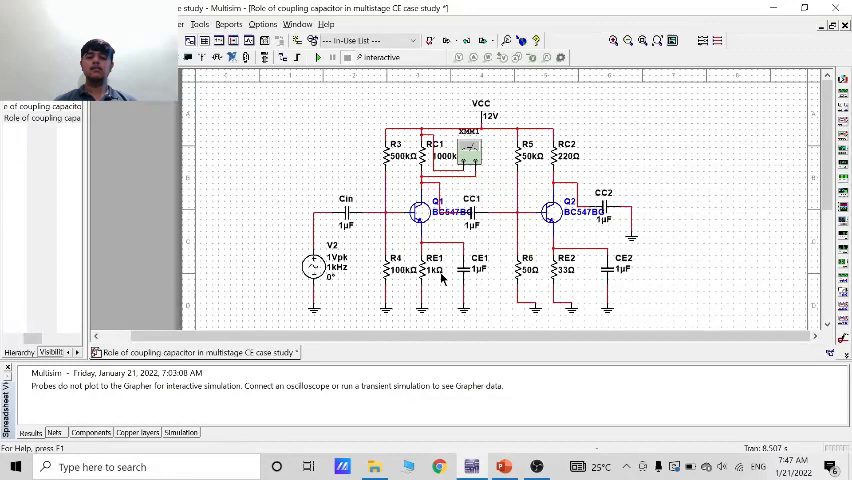
mouse_move(648, 223)
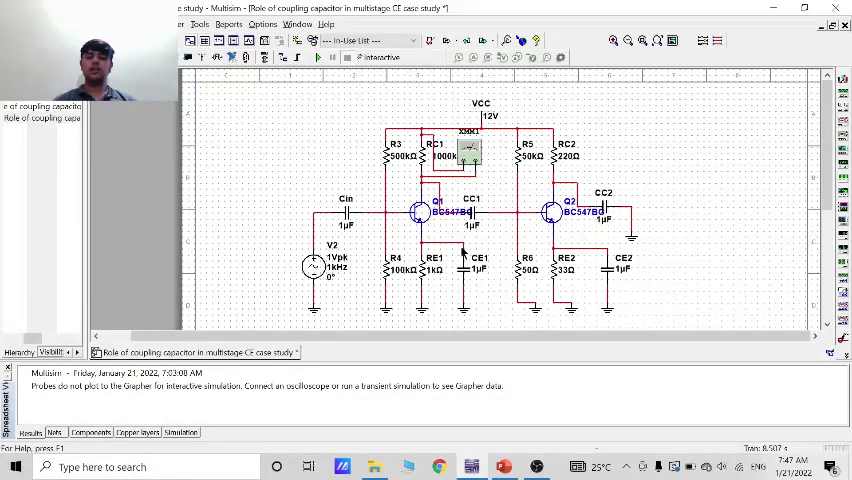
mouse_move(298, 285)
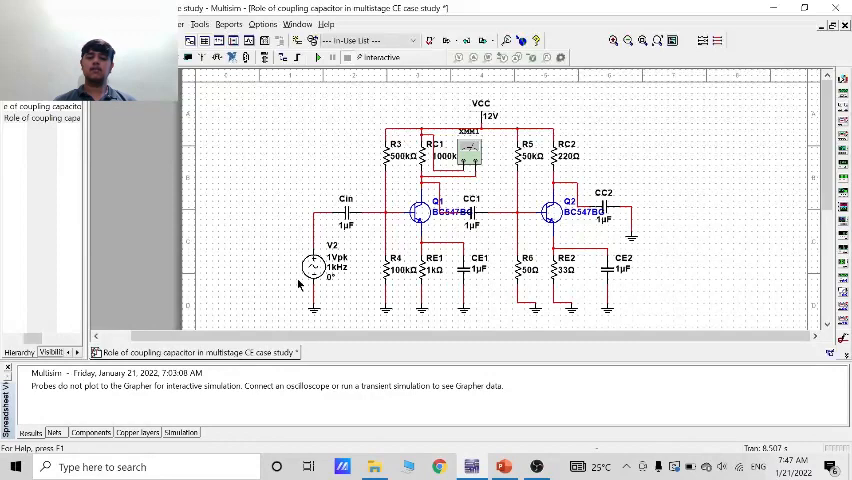
mouse_move(157, 268)
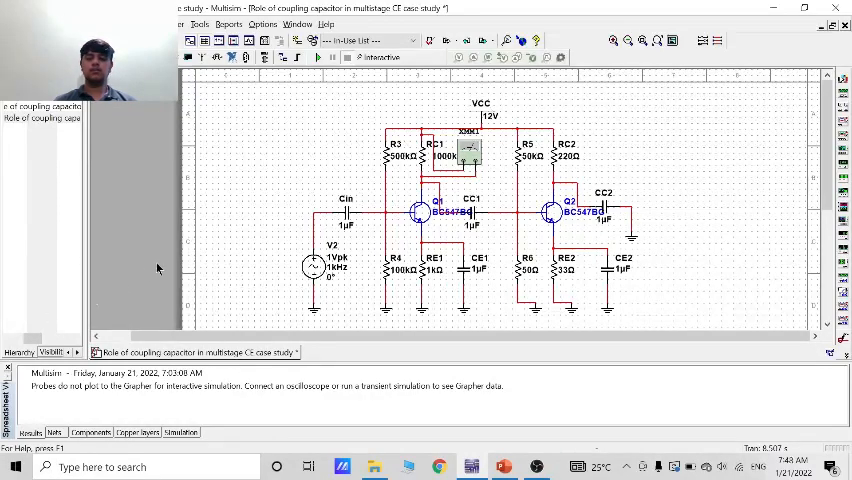
mouse_move(281, 165)
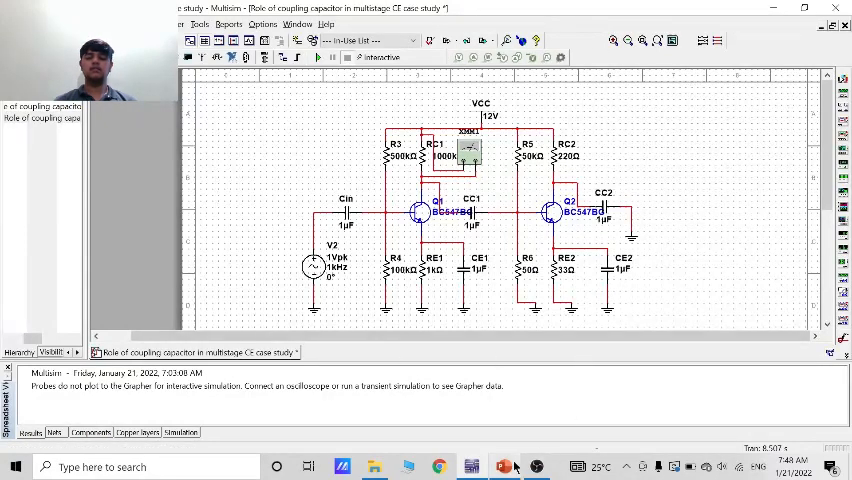
Switch back to the PowerPoint presentation on the voltage-gain slide.
left_click(503, 466)
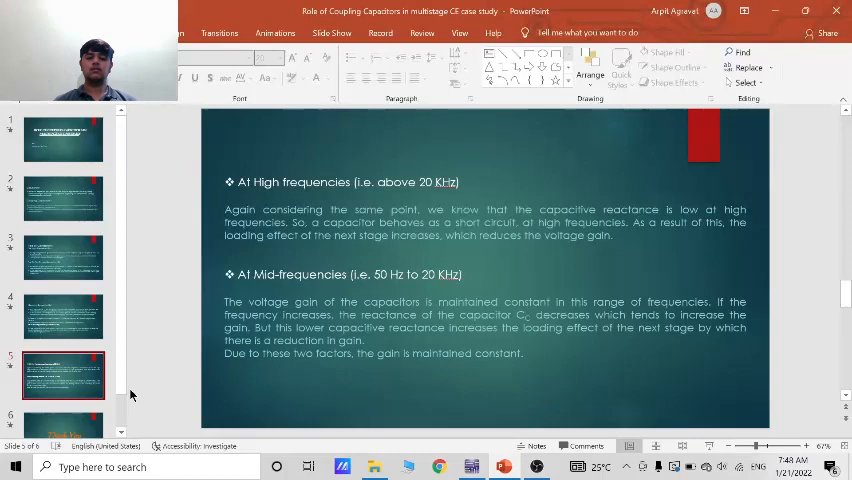
Display slide 6, the closing Thank-You slide.
left_click(63, 395)
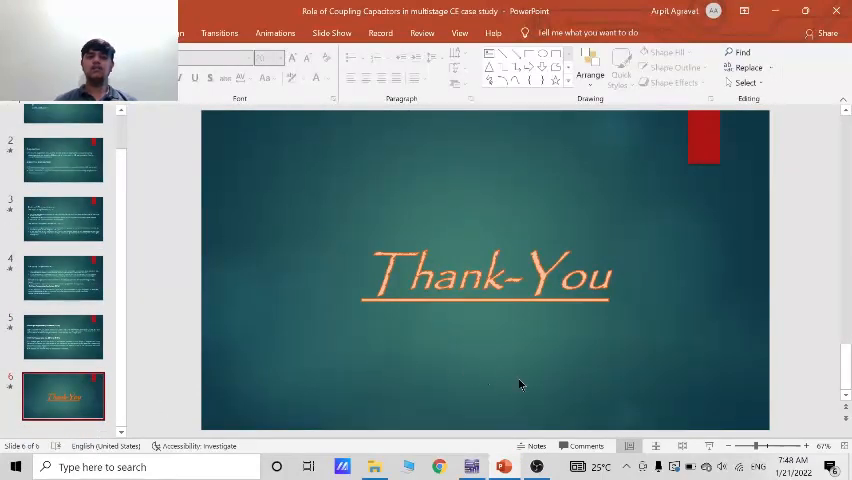
mouse_move(579, 387)
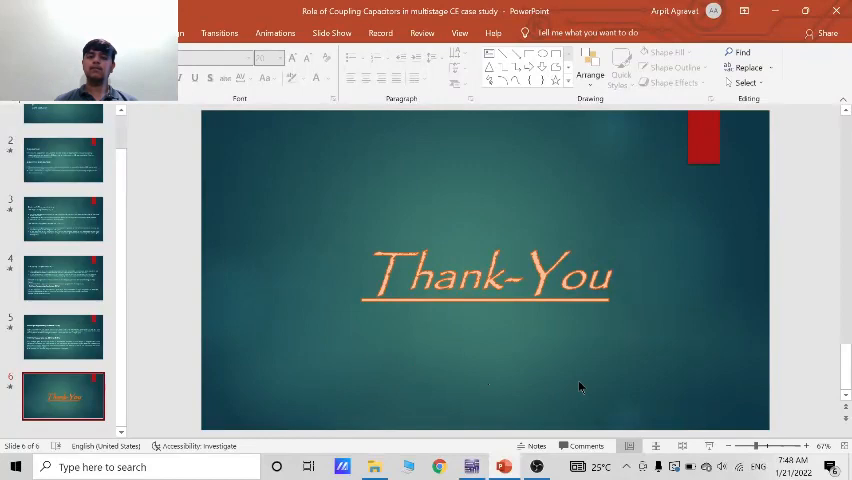
mouse_move(547, 436)
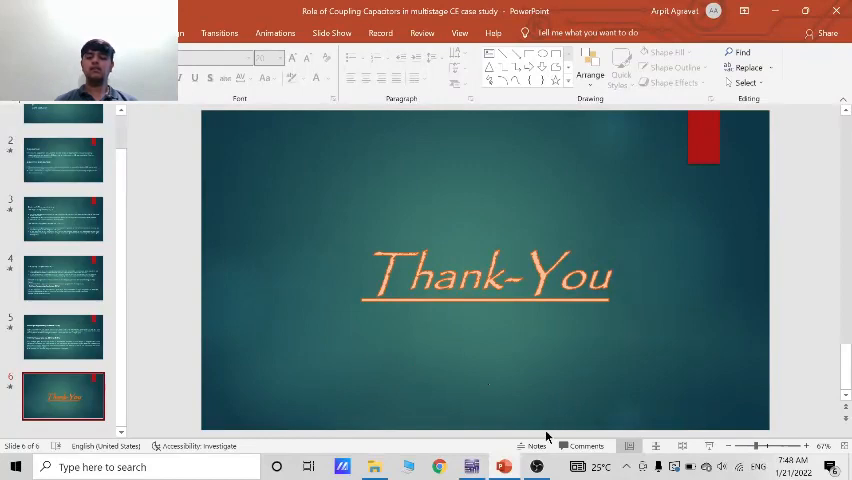